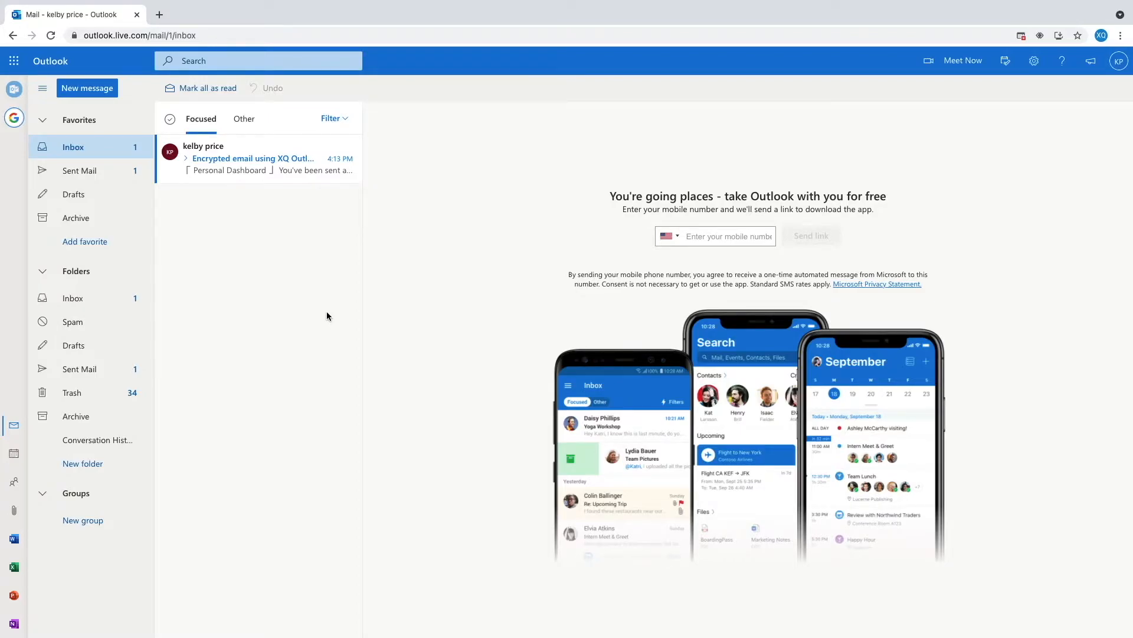
pyautogui.moveTo(195, 171)
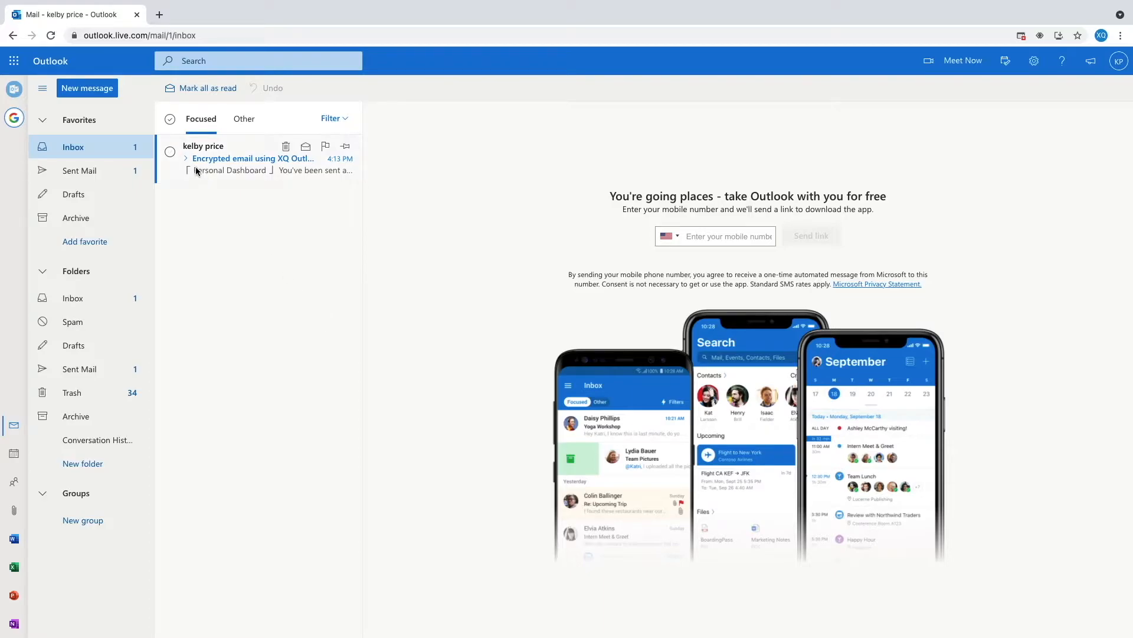
# Step: Switch to the Sent Mail folder to find the sent XQ-encrypted email
pyautogui.click(79, 170)
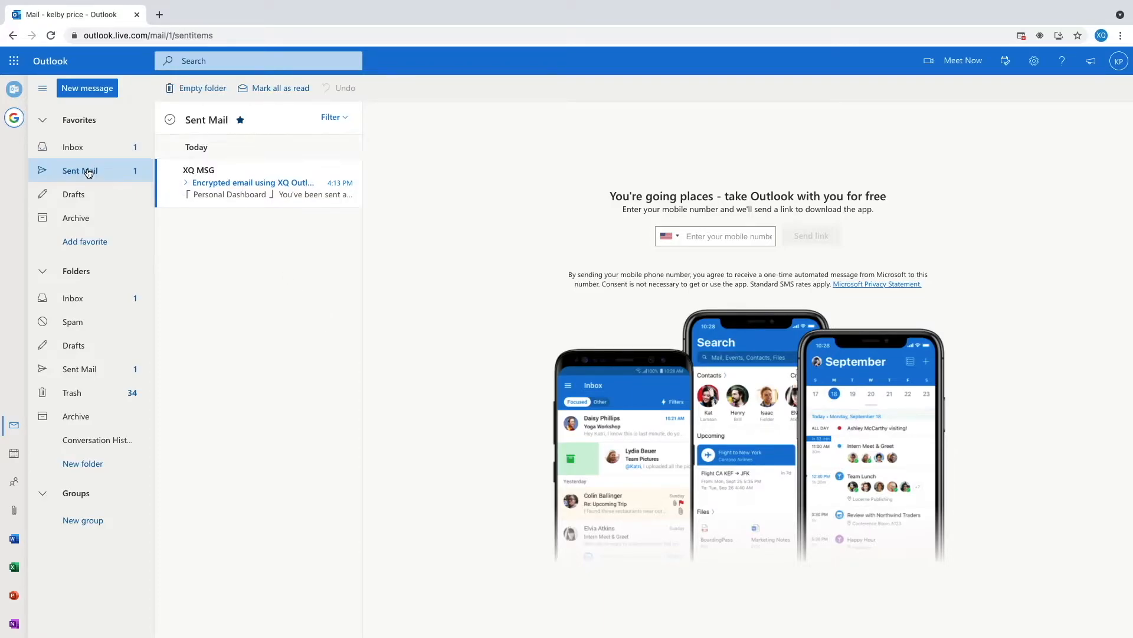
pyautogui.moveTo(253, 181)
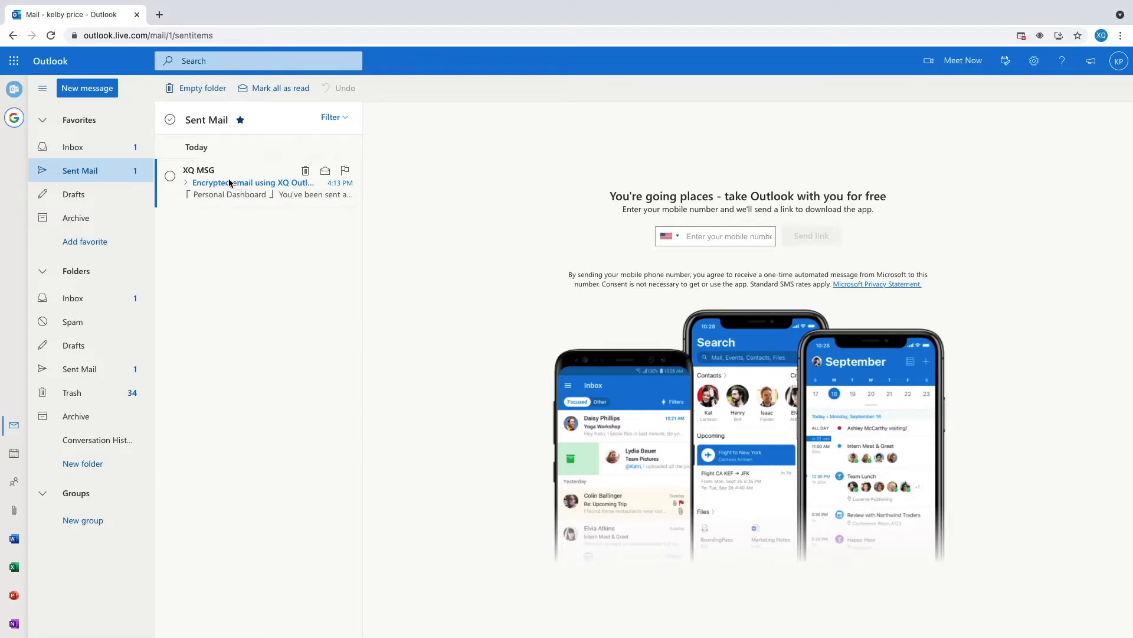
# Step: Open the sent XQ email and show its XQ Secure Outlook options (Read with XQ, Decrypt File)
pyautogui.click(253, 182)
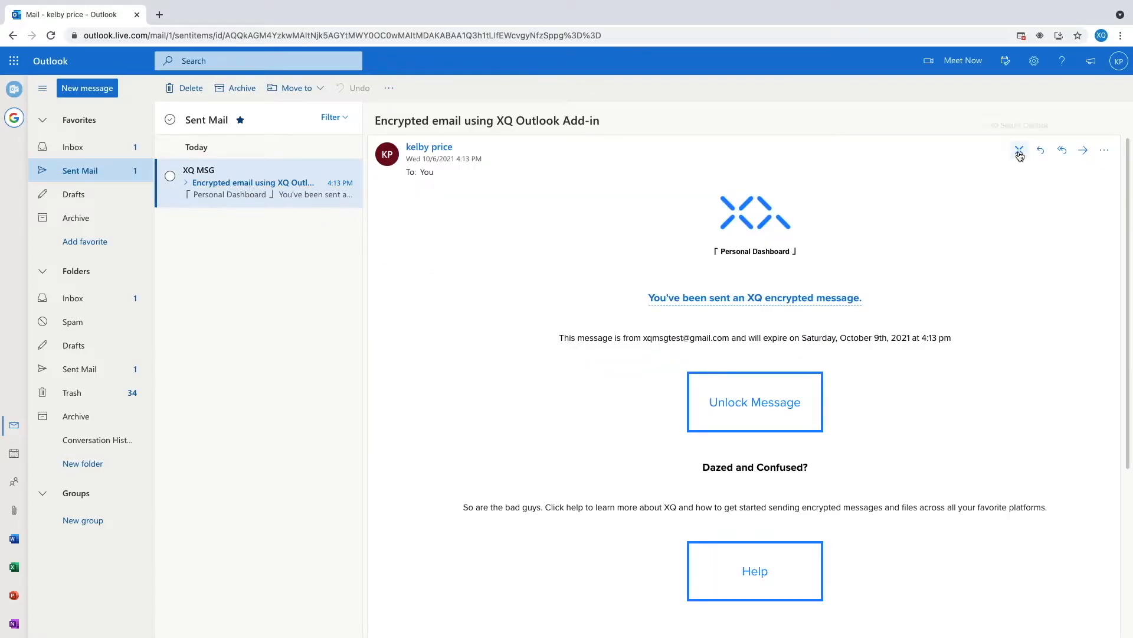
pyautogui.moveTo(1020, 150)
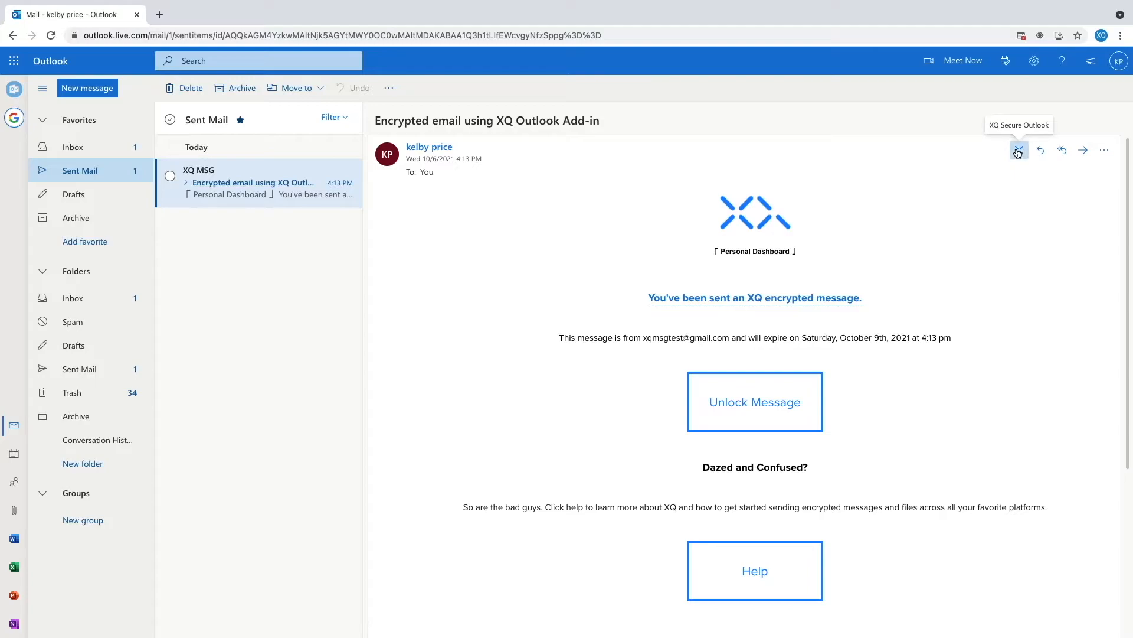
pyautogui.click(1018, 150)
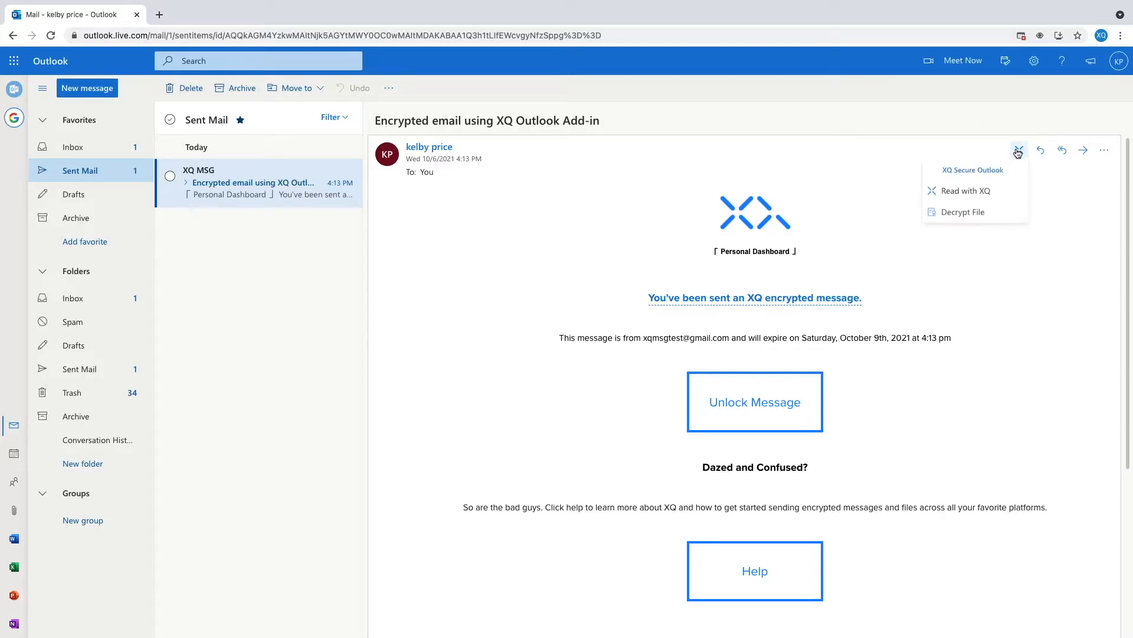
pyautogui.moveTo(962, 191)
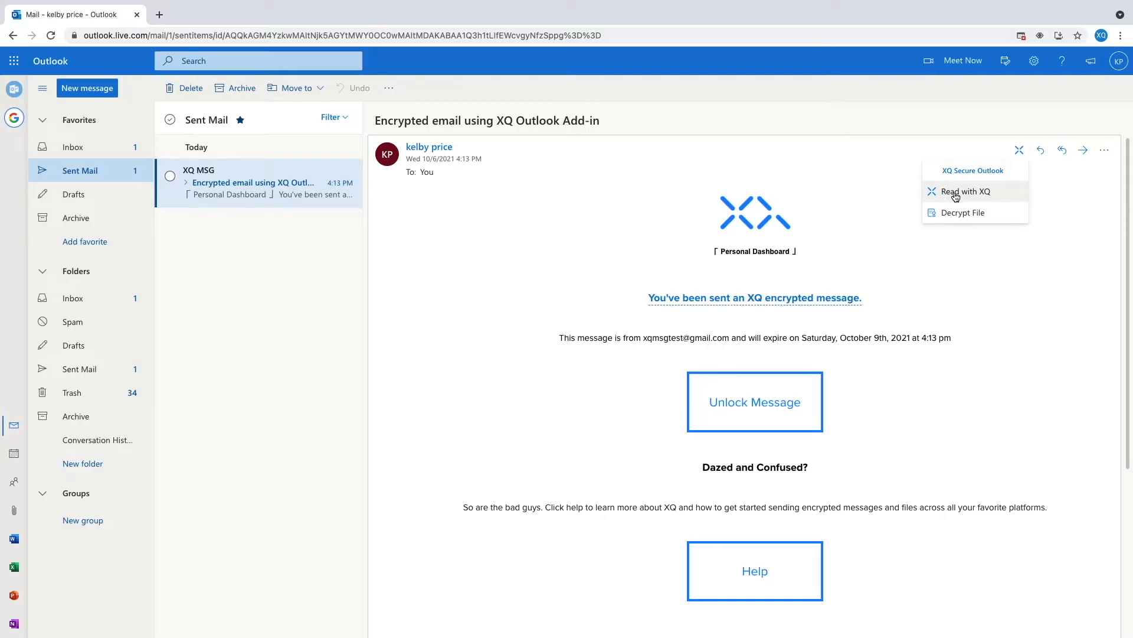
# Step: Read the email with XQ, showing its sender, subject, 1 view and October 9th expiry
pyautogui.click(962, 191)
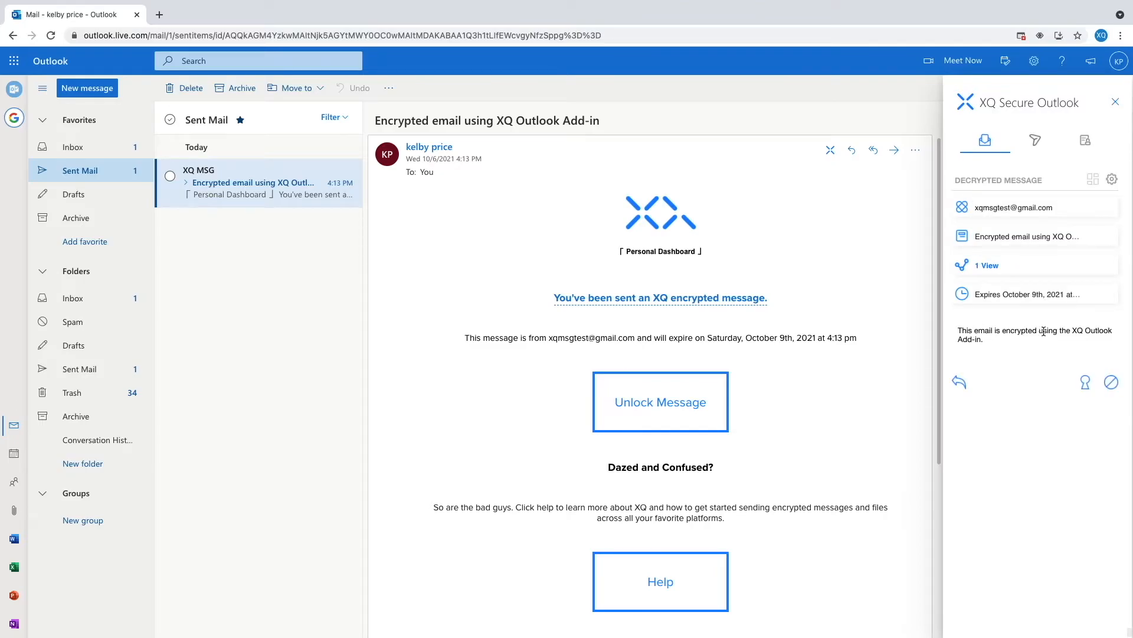
pyautogui.moveTo(1112, 384)
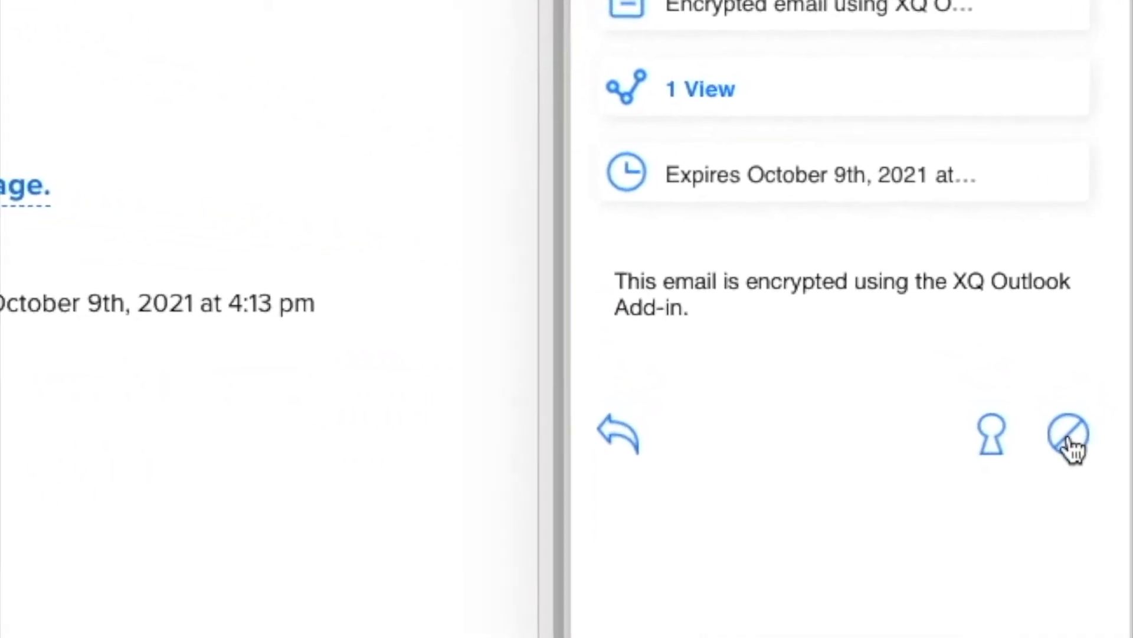
# Step: Permanently revoke the message, then confirm the Inbox copy can no longer be decrypted with XQ
pyautogui.click(1068, 434)
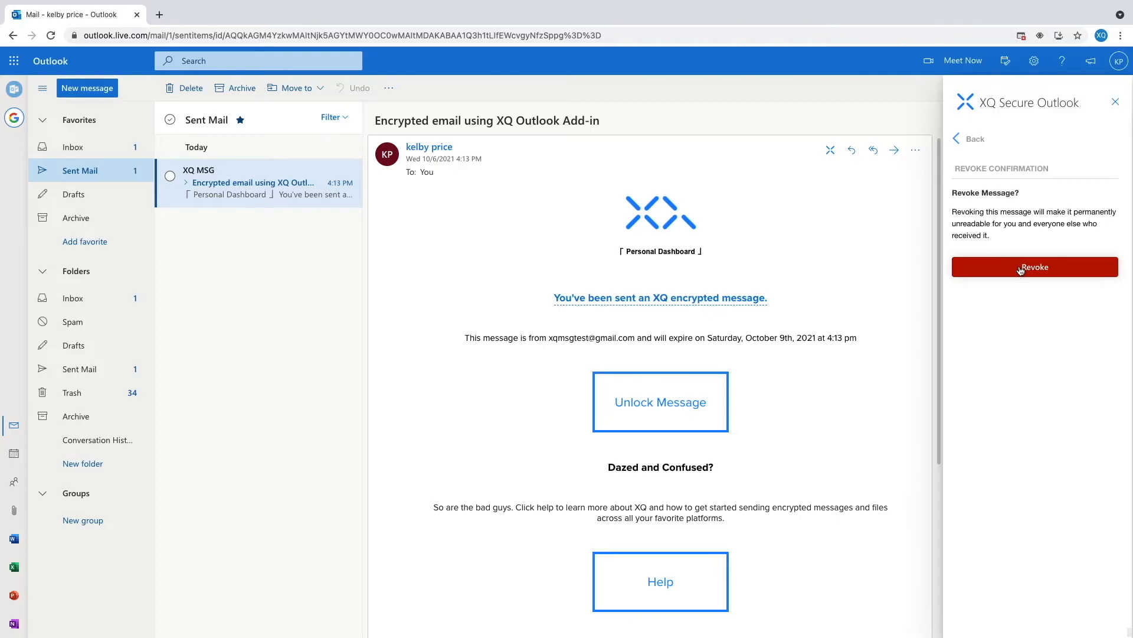
pyautogui.moveTo(1035, 268)
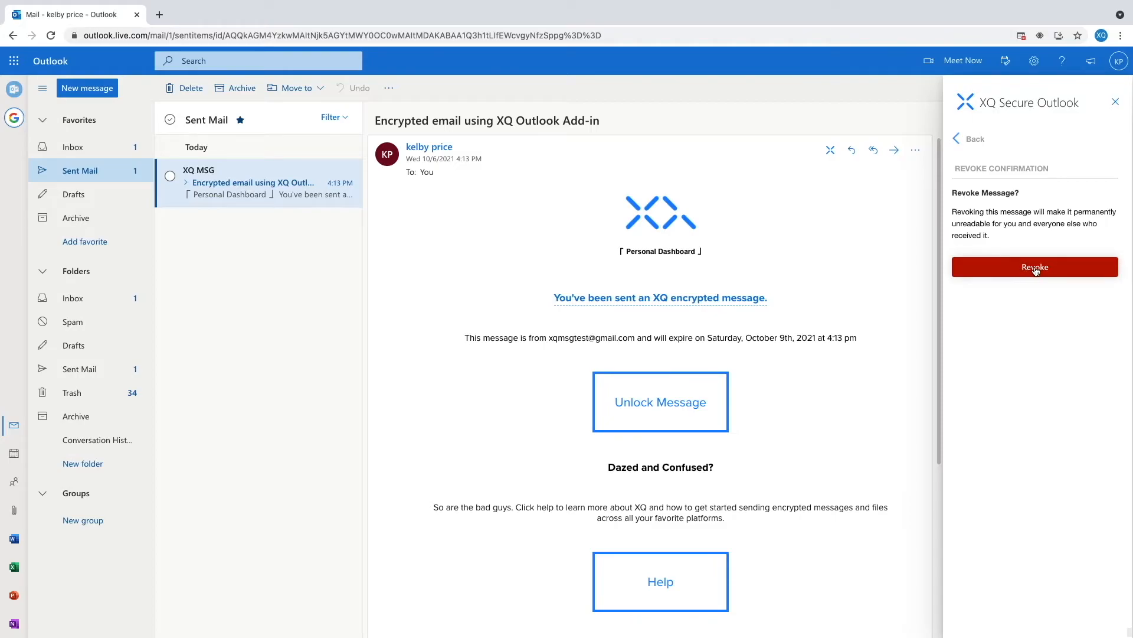
pyautogui.click(1034, 267)
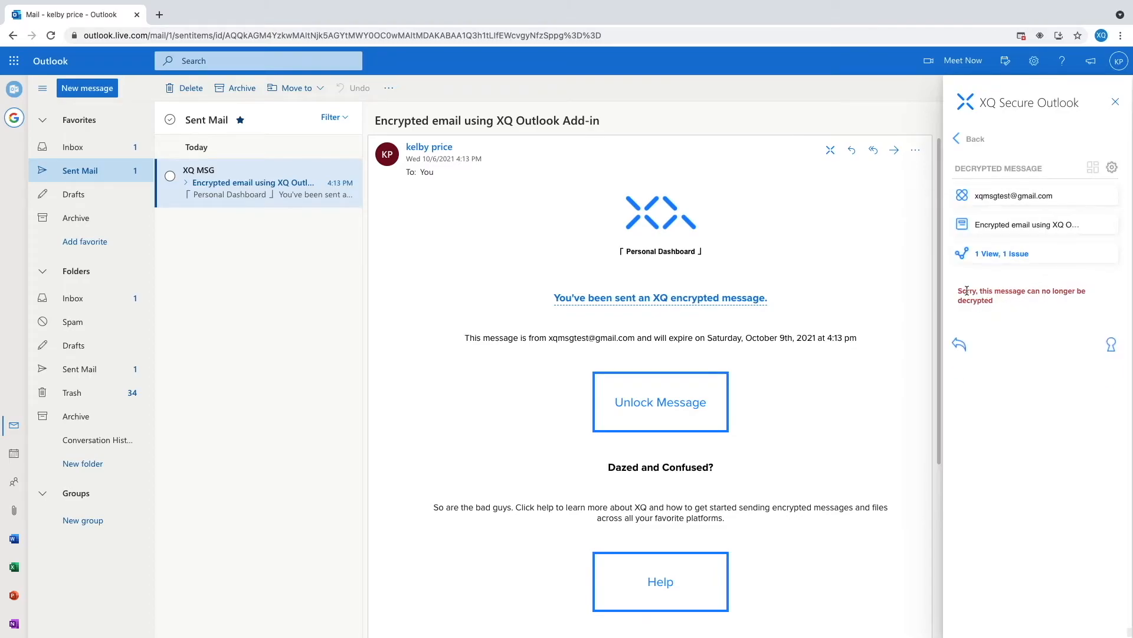
pyautogui.moveTo(14, 117)
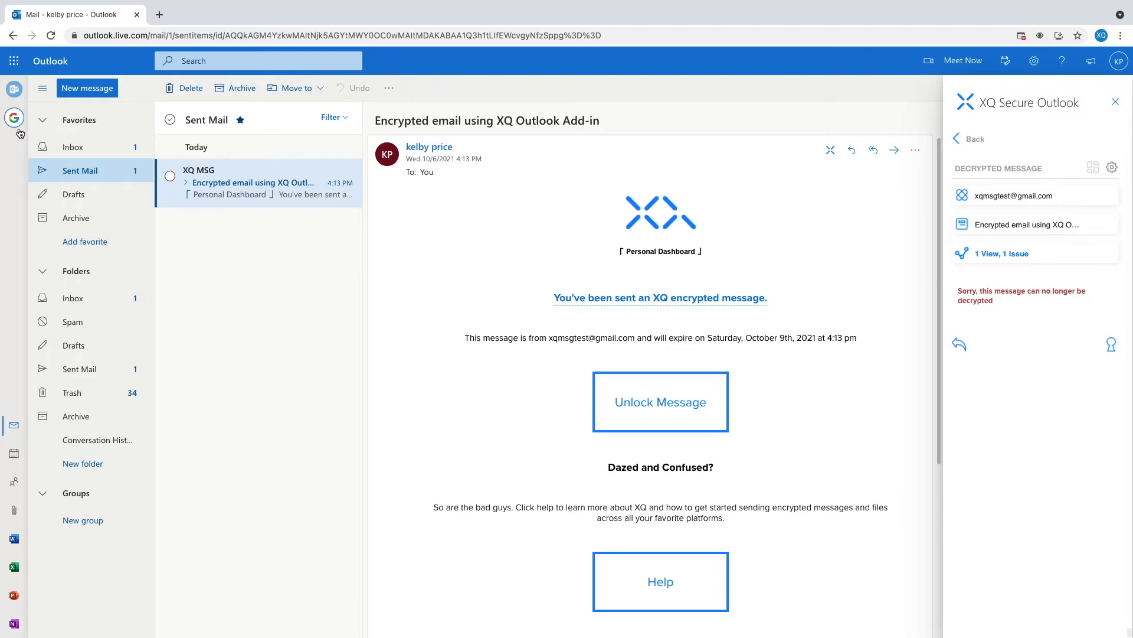
pyautogui.click(72, 147)
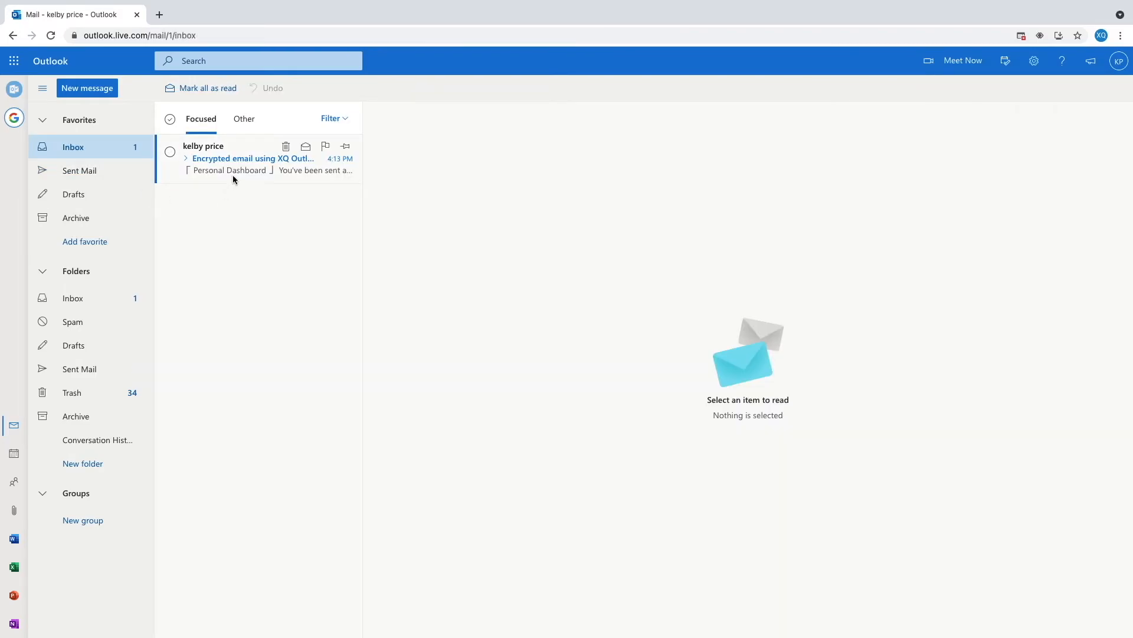
pyautogui.click(254, 157)
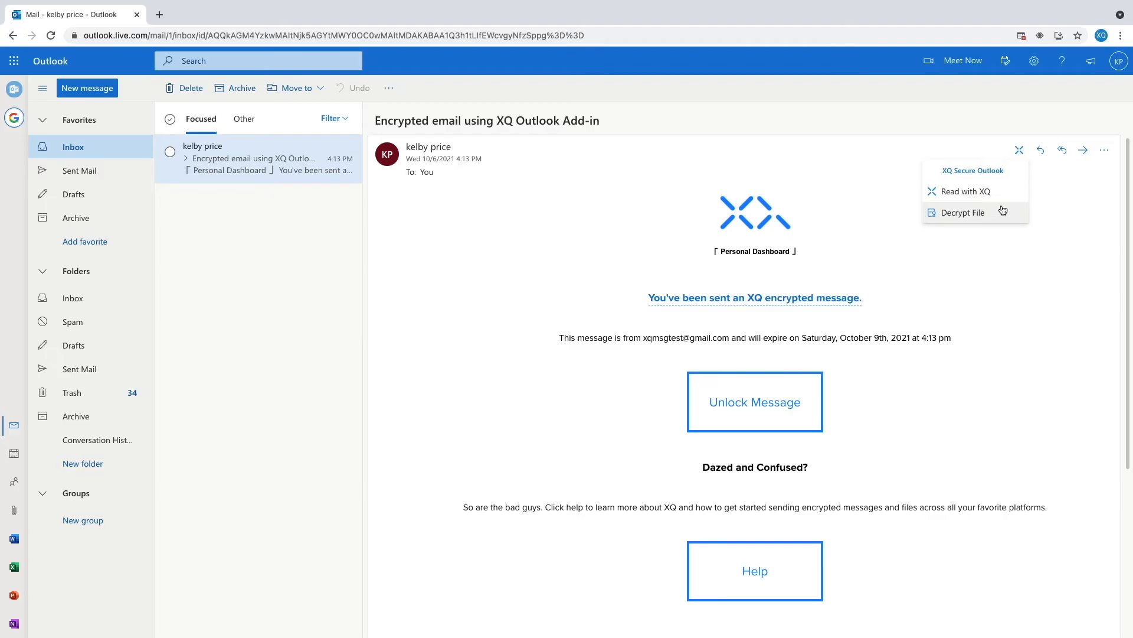
pyautogui.click(964, 211)
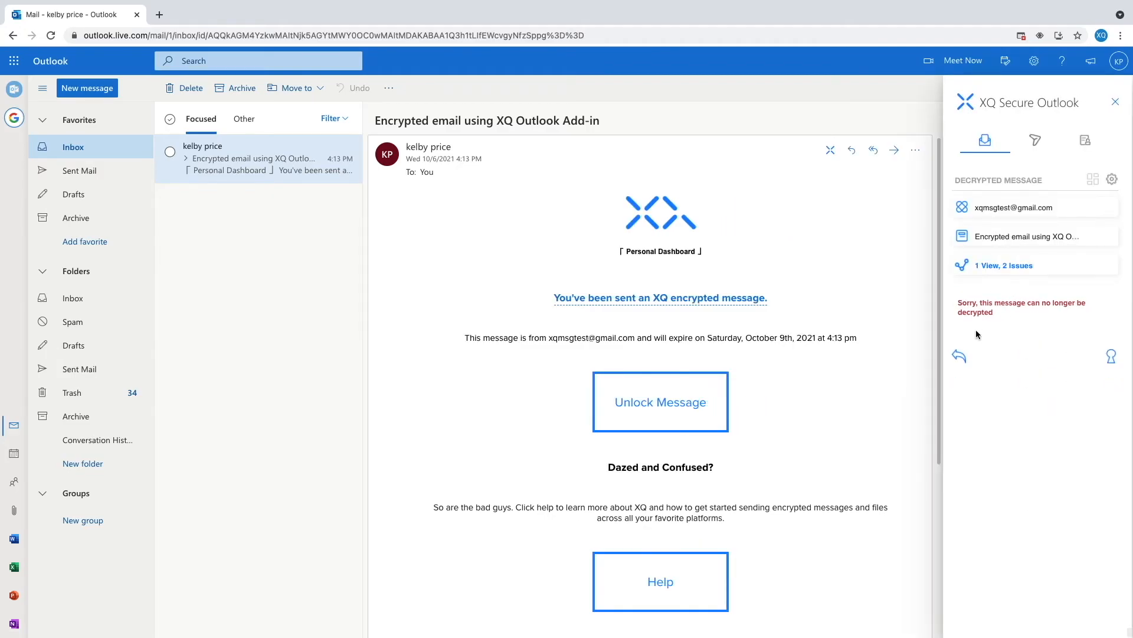